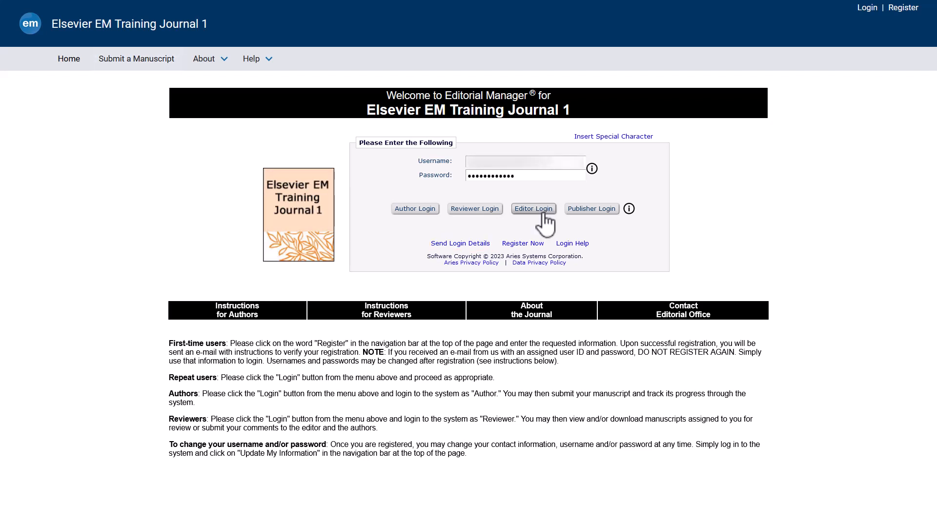
Step: Log in as editor and open the user account dropdown at top right
left_click(532, 209)
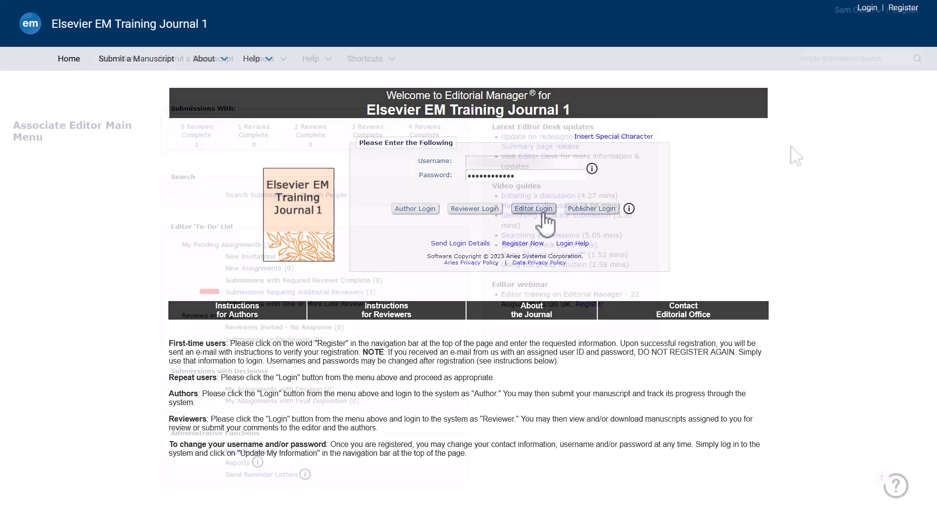
left_click(532, 208)
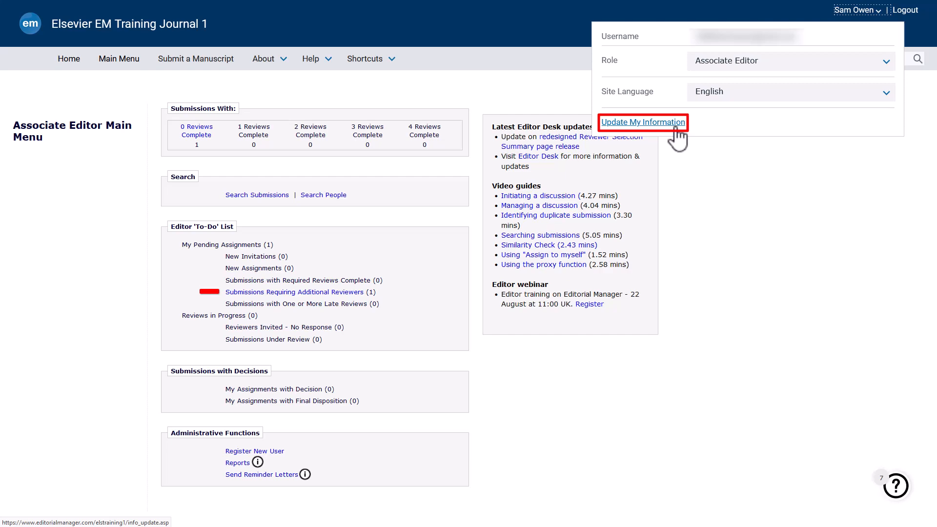
Step: Open Update My Information and follow the link to the Elsevier account sign-in page
left_click(643, 122)
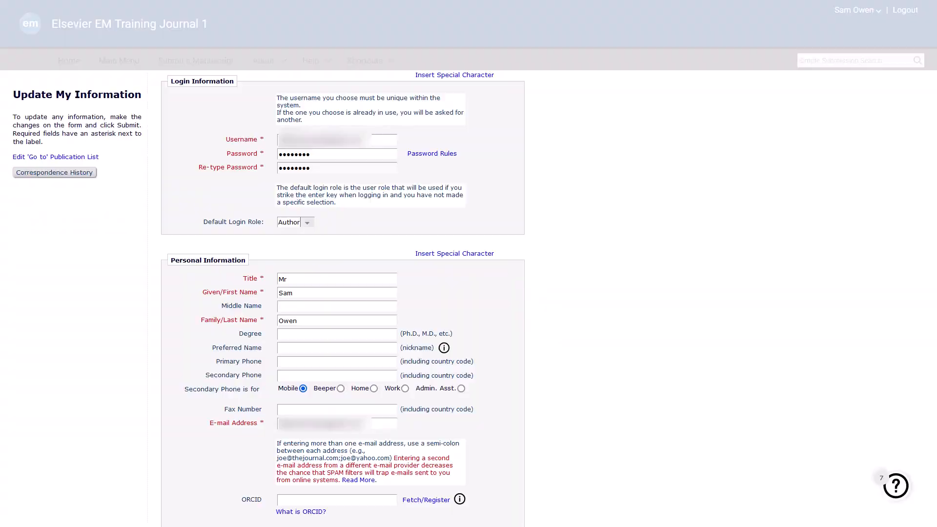
left_click(903, 9)
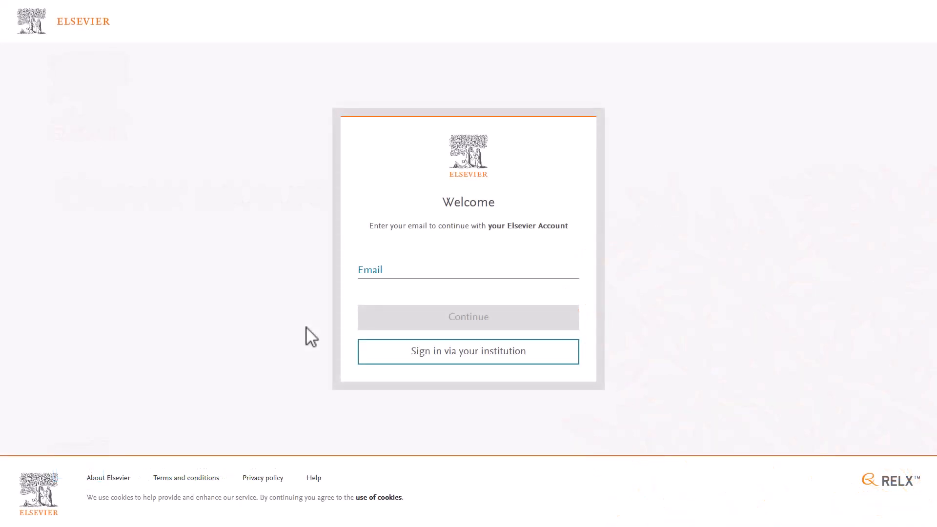
Step: Submit the sign-in email, then leave the registration form via 'I already have an account'
left_click(468, 269)
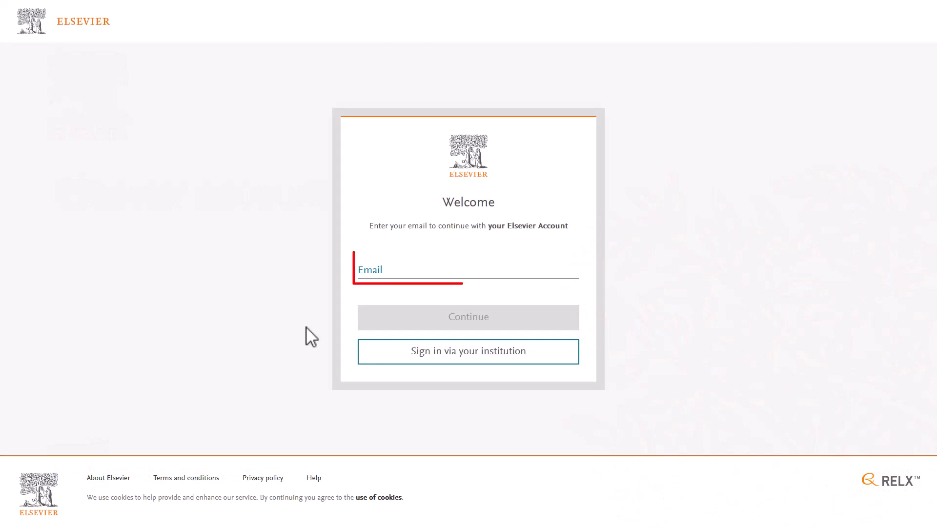
left_click(468, 269)
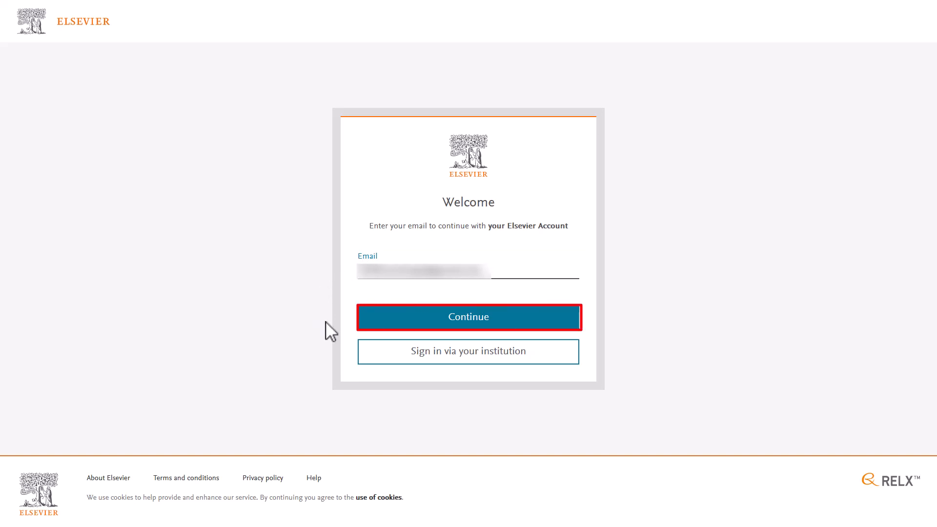
left_click(468, 317)
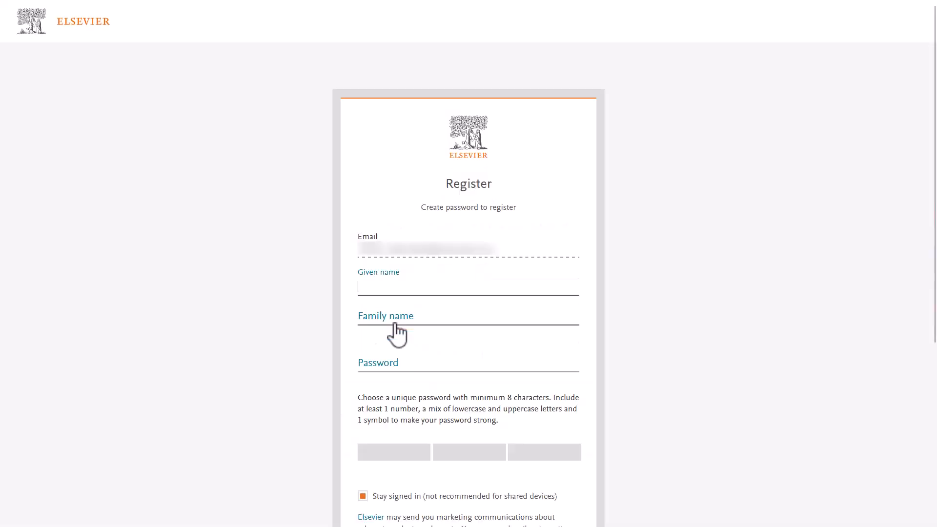
mouse_move(516, 269)
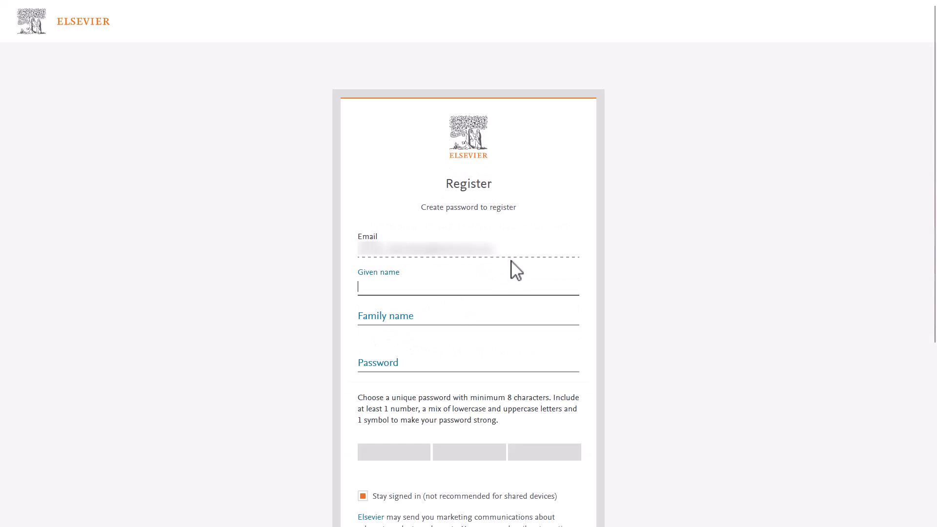
left_click(468, 323)
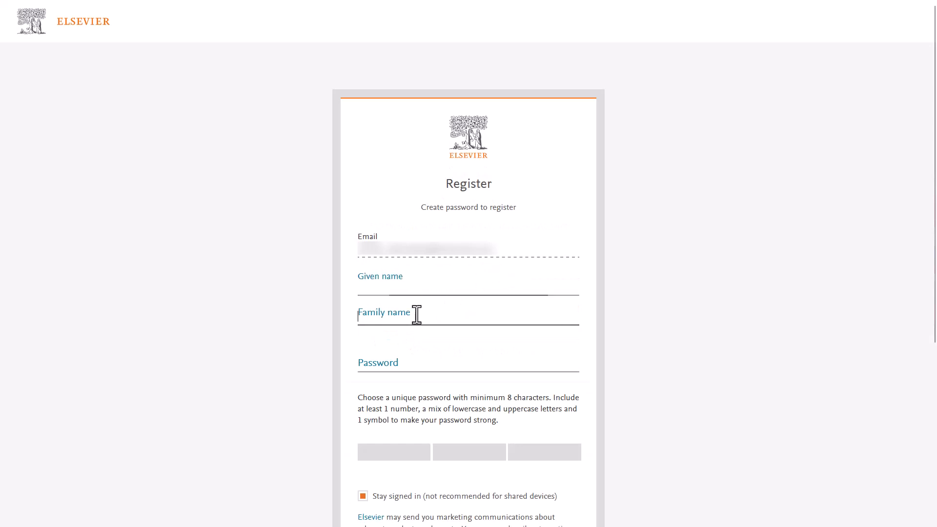
left_click(468, 362)
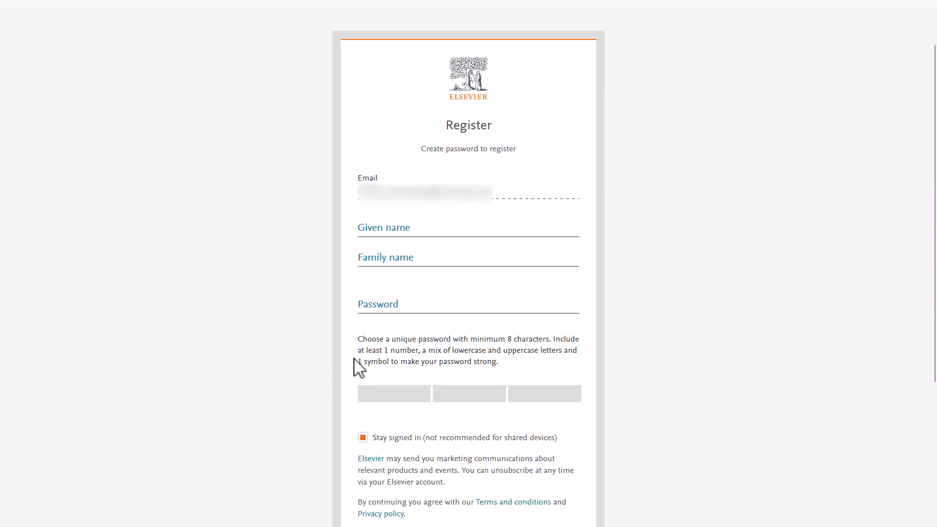
scroll("down", 3)
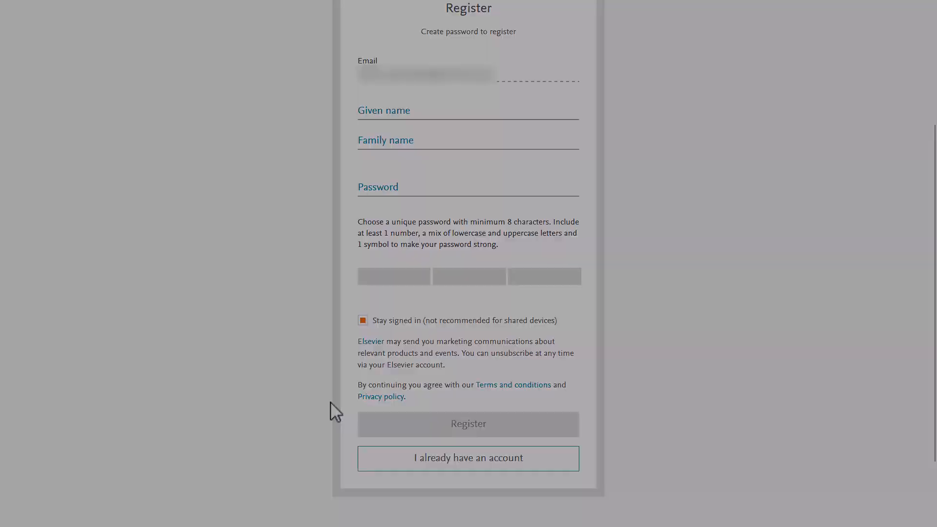
left_click(468, 457)
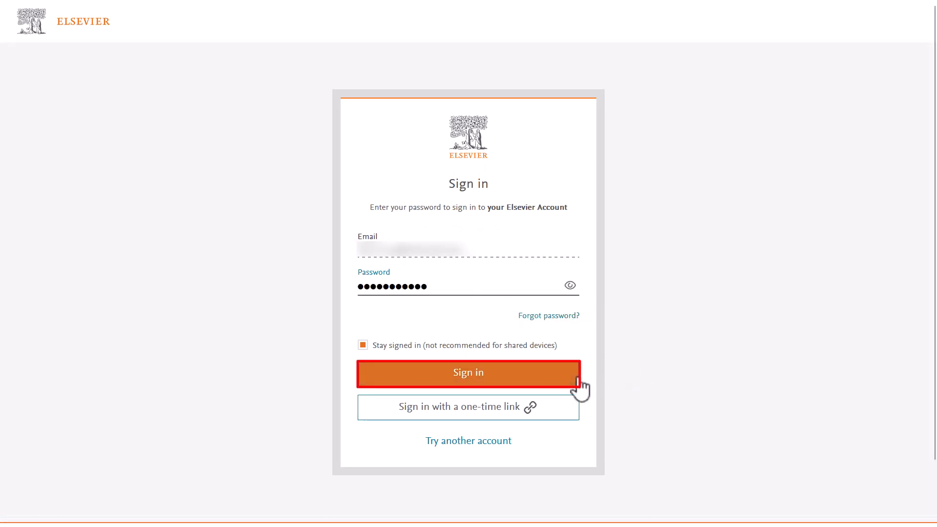
Step: Sign in with the password, then continue past the Welcome page with the email
left_click(468, 372)
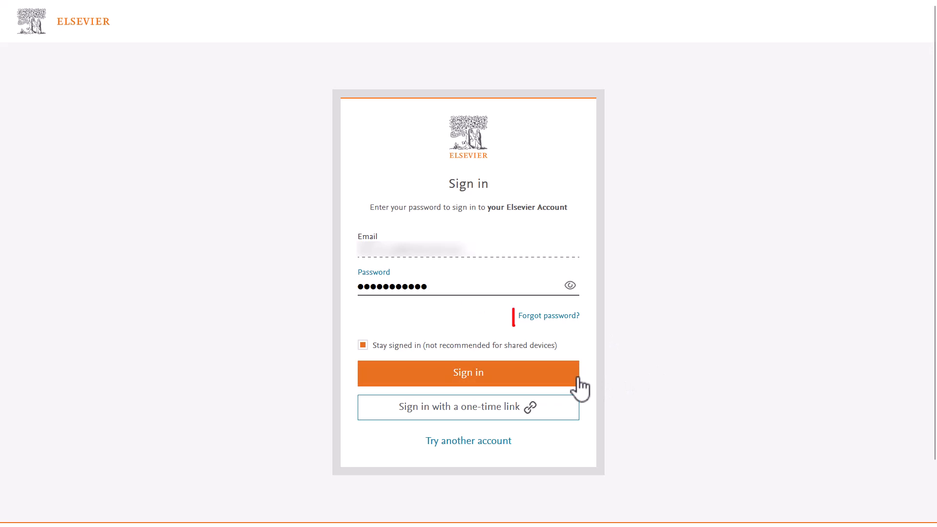
mouse_move(546, 316)
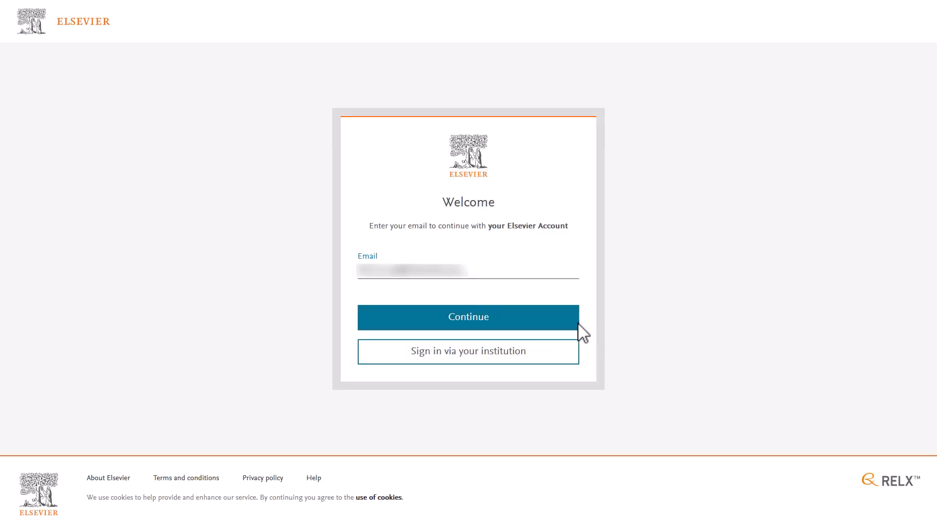
left_click(468, 316)
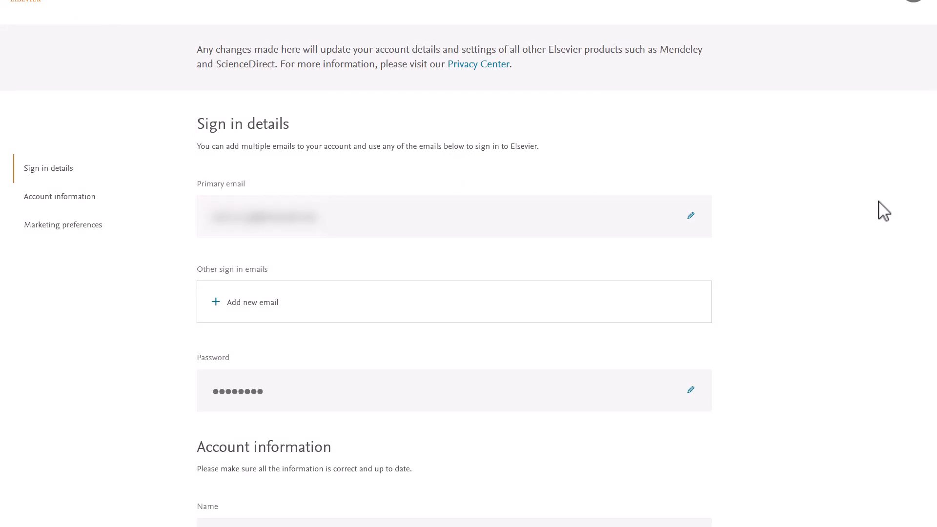
mouse_move(796, 211)
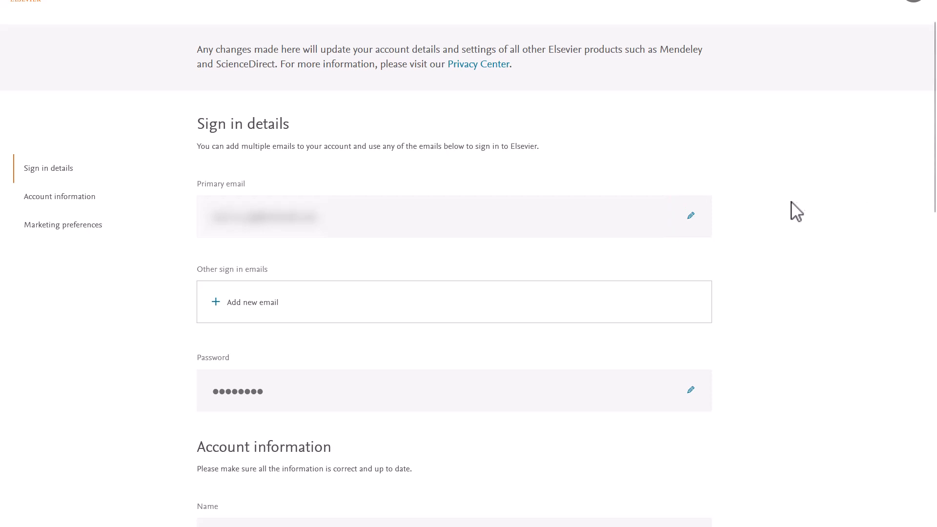
Step: Edit the Primary email in sign-in details and save the new address
left_click(690, 216)
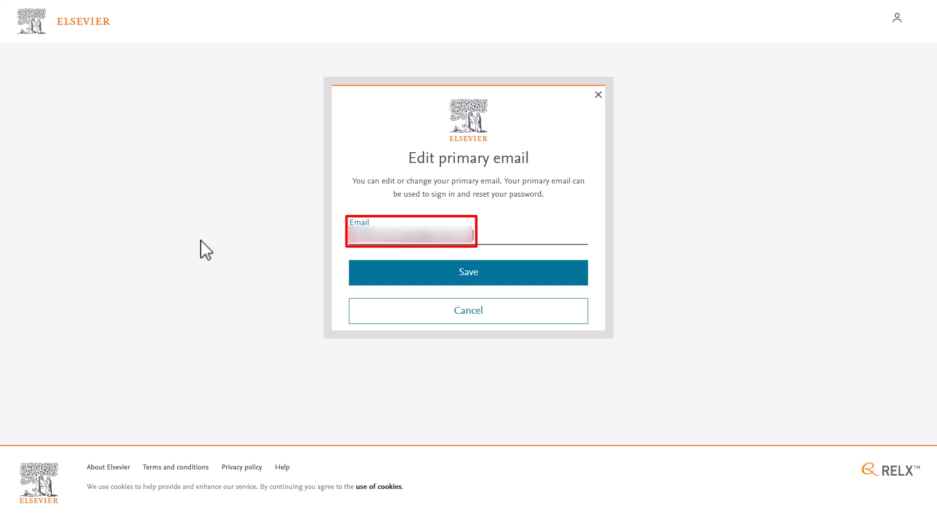
mouse_move(571, 280)
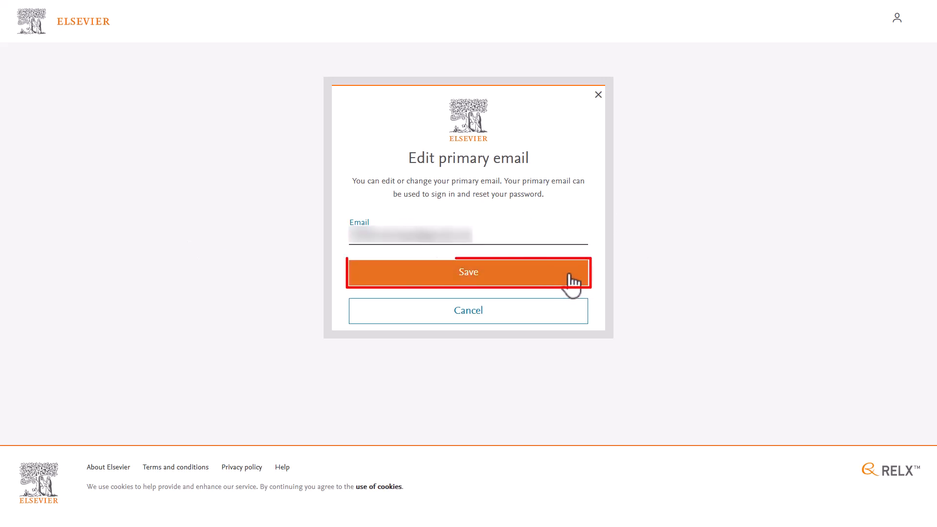
left_click(467, 272)
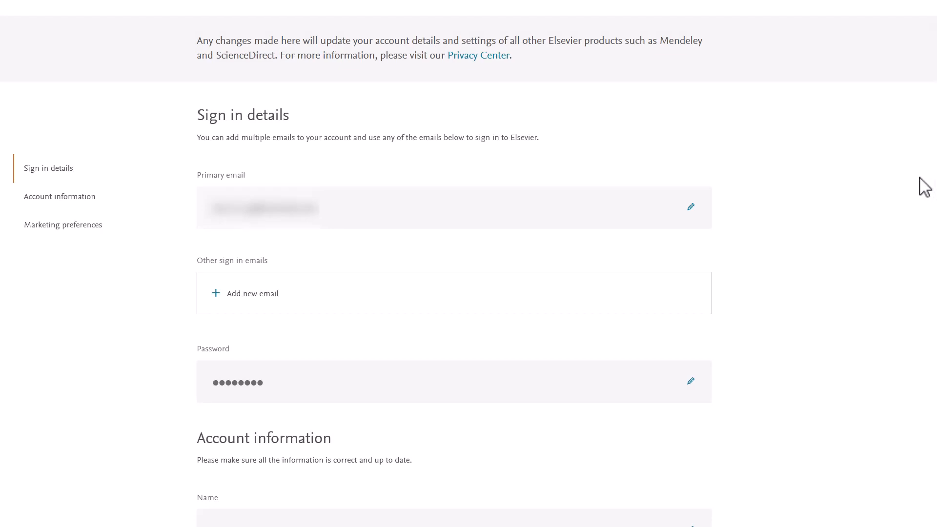
mouse_move(457, 267)
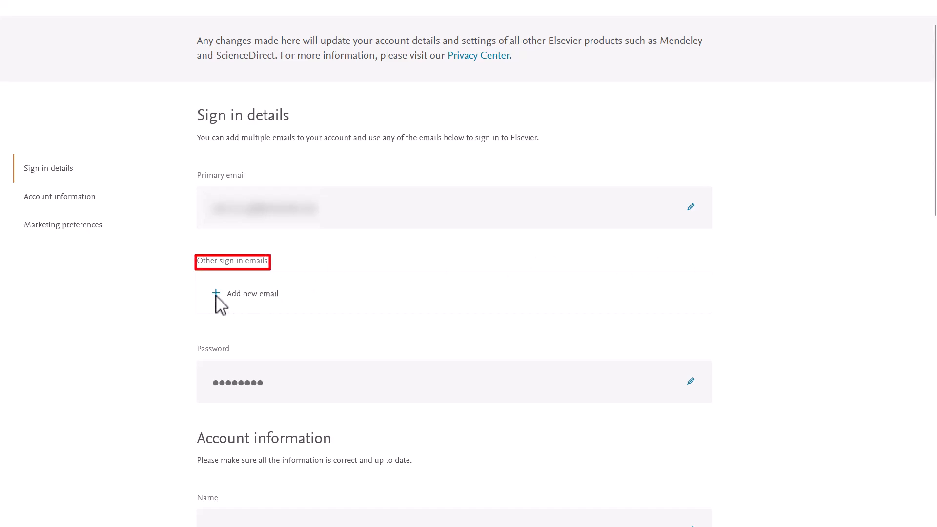
Step: Add a new address under Other sign in emails, triggering the inbox confirmation notice
left_click(252, 293)
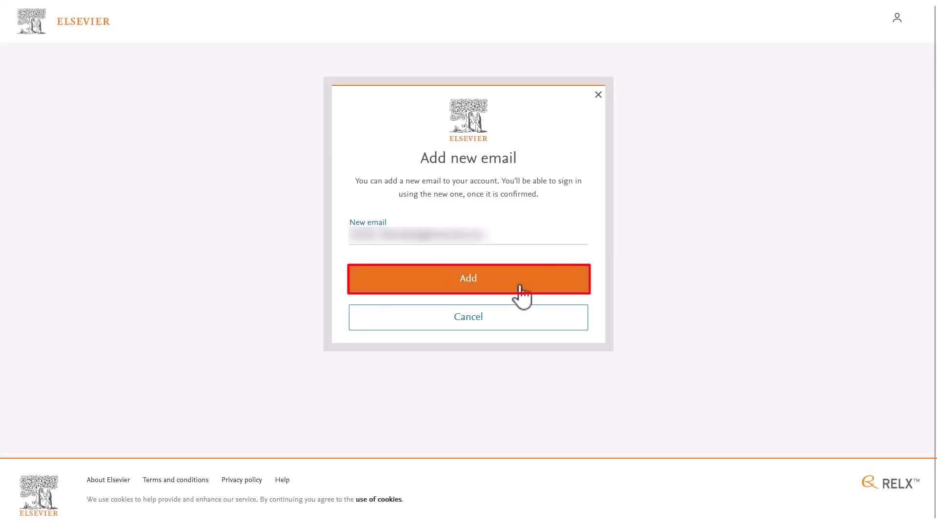
left_click(468, 278)
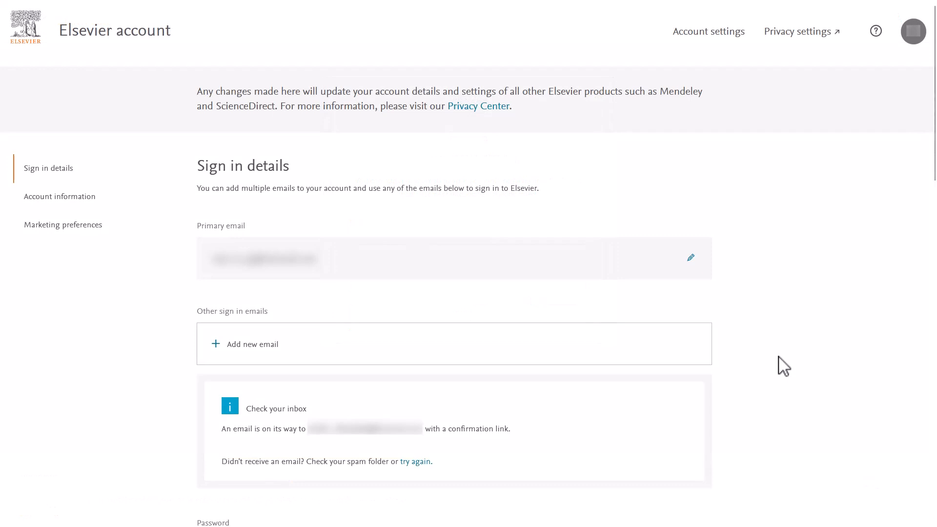